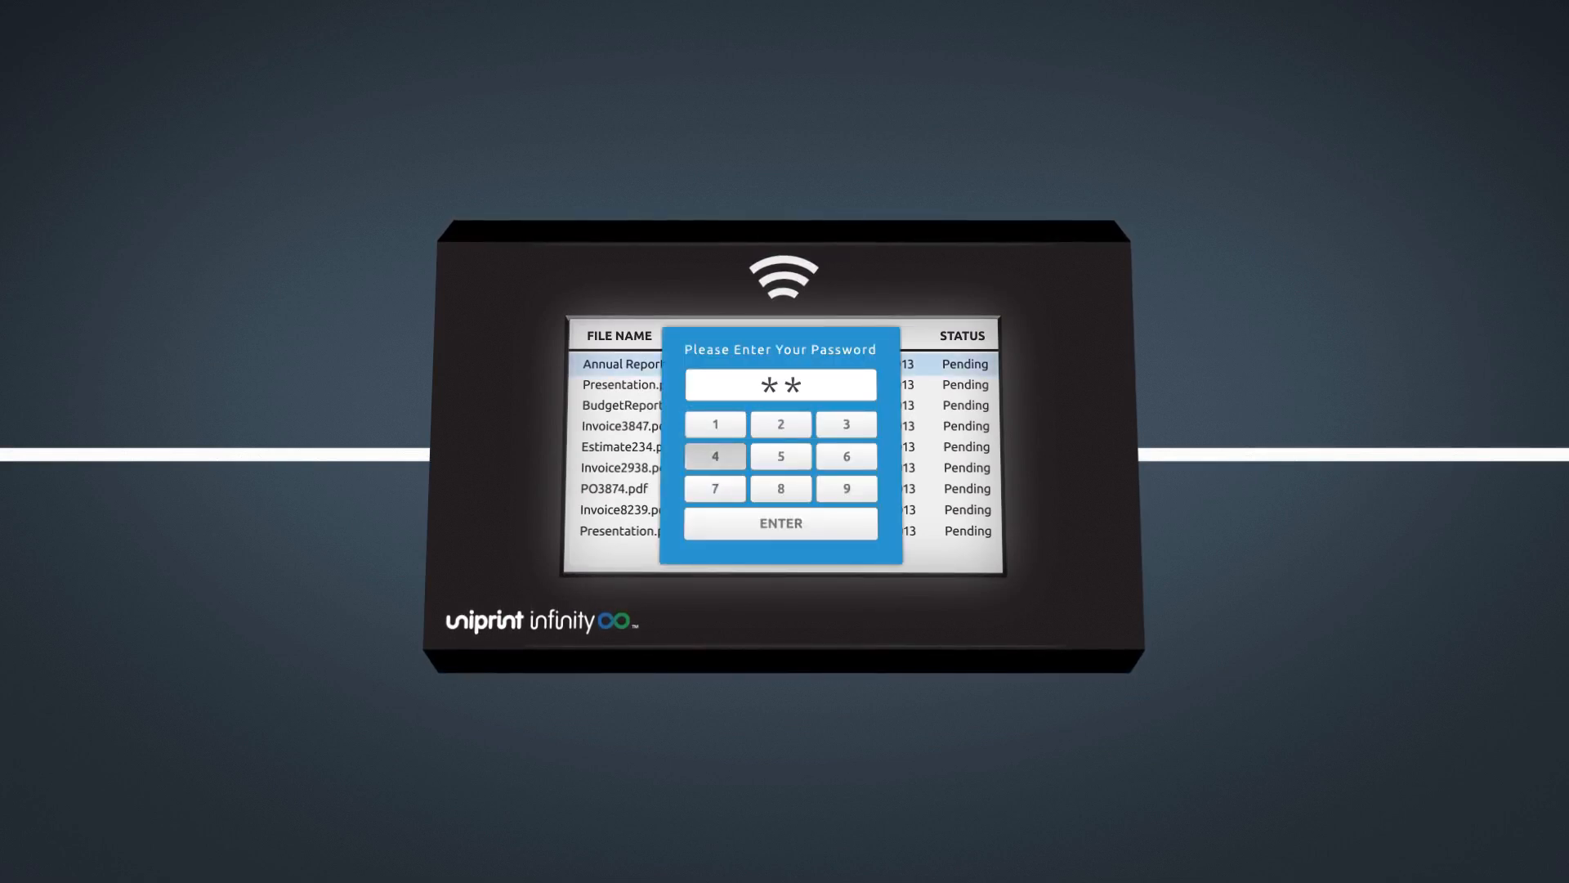
# - Authenticate by PIN or card swipe and release Estimate8329.pdf so its status shows Printing
pyautogui.click(780, 523)
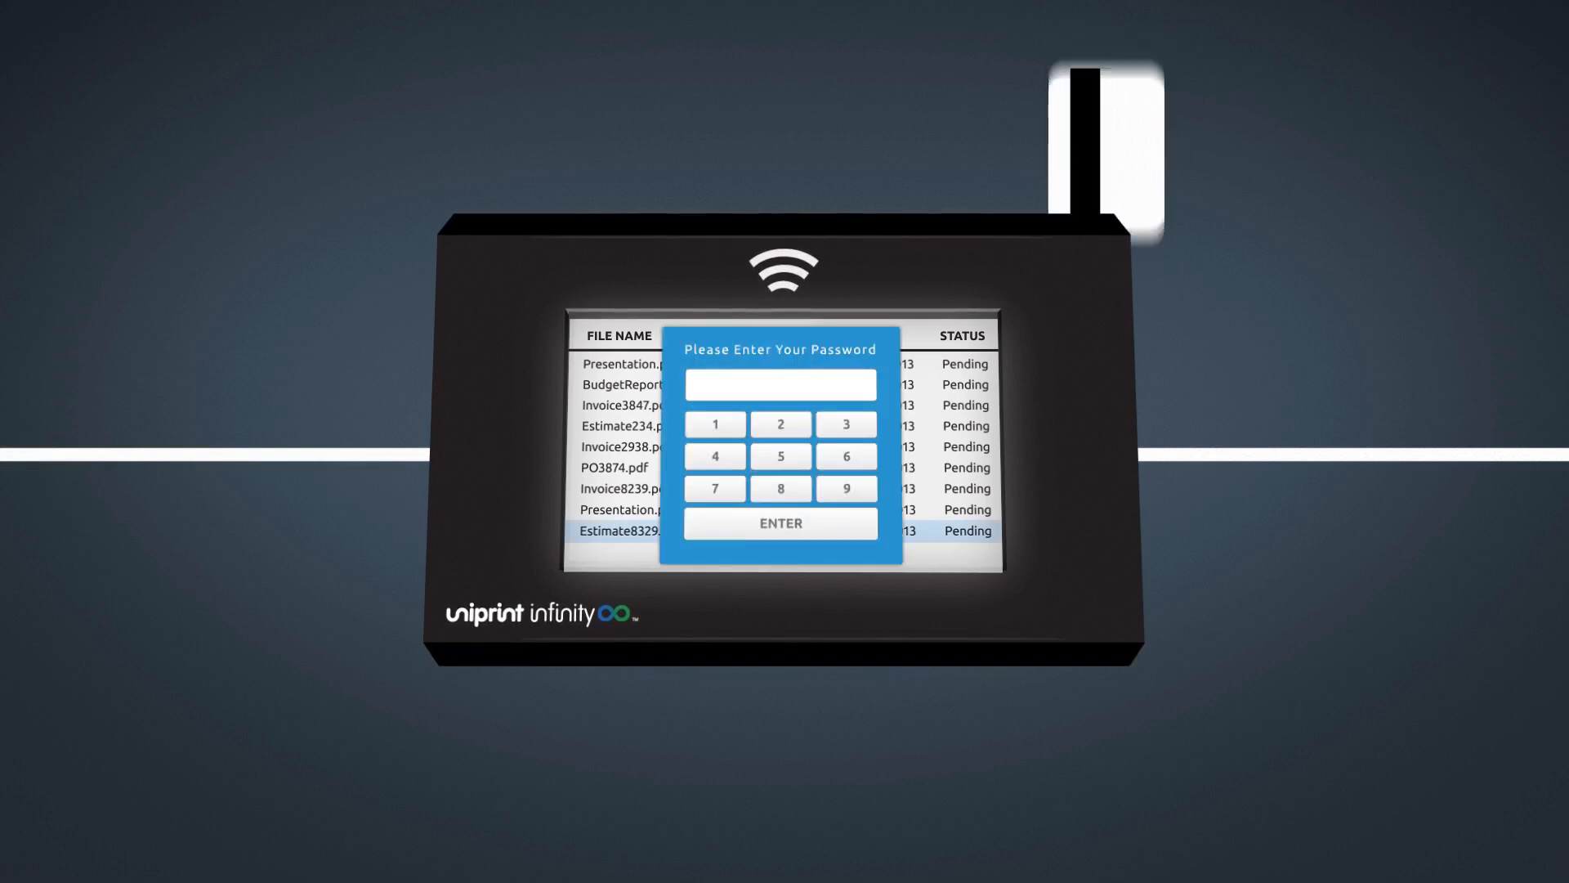
pyautogui.click(780, 523)
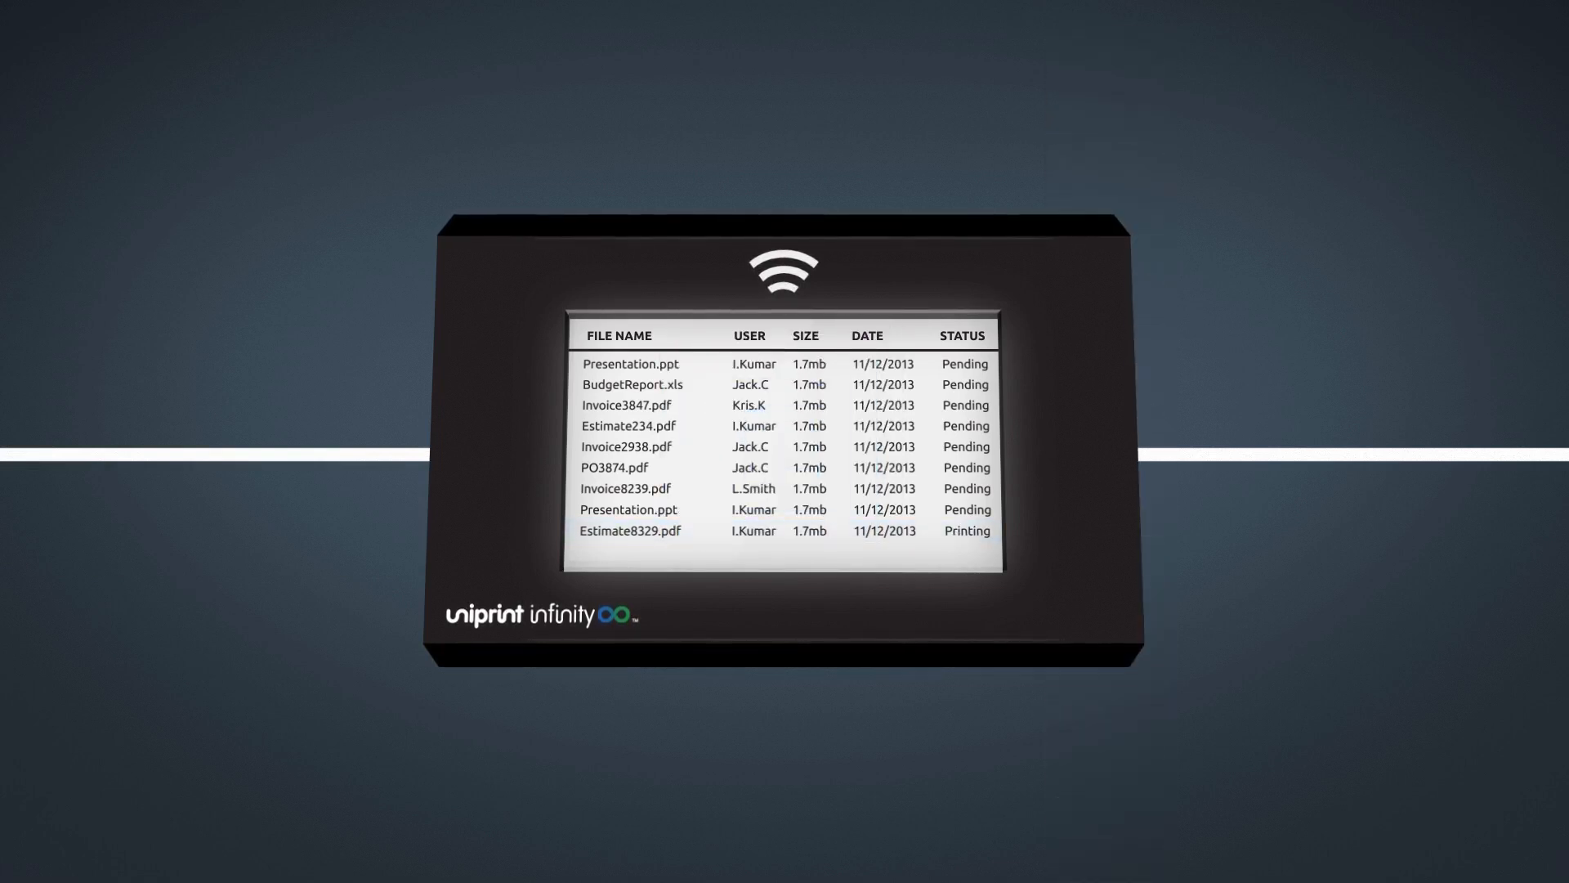